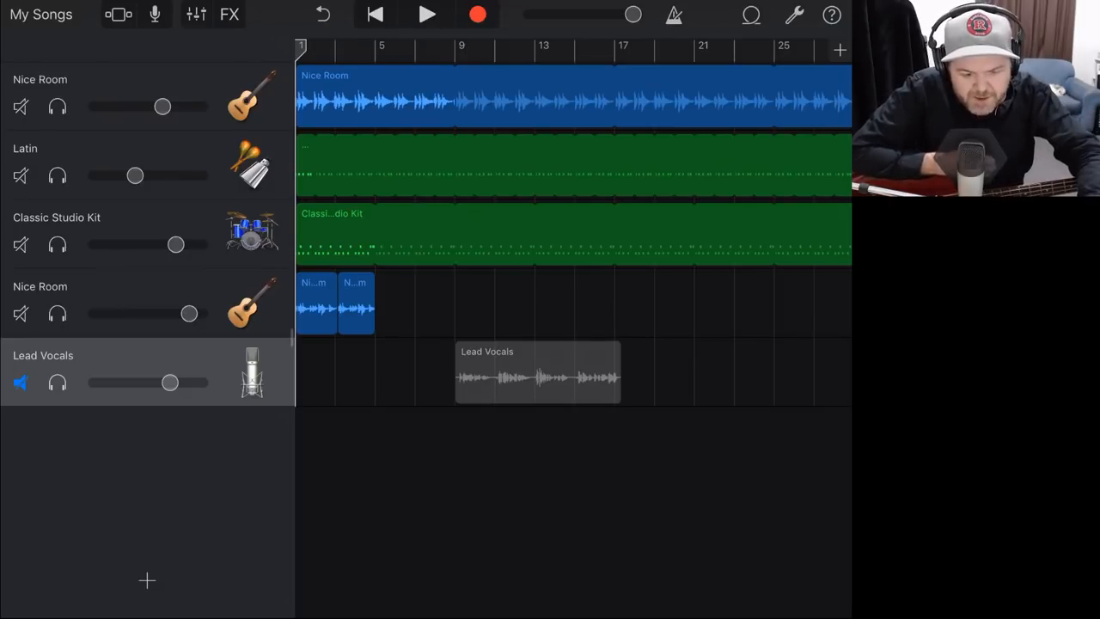
Step: Solo the short Nice Room guitar track, play the song, and bring up new-track instruments
click(427, 15)
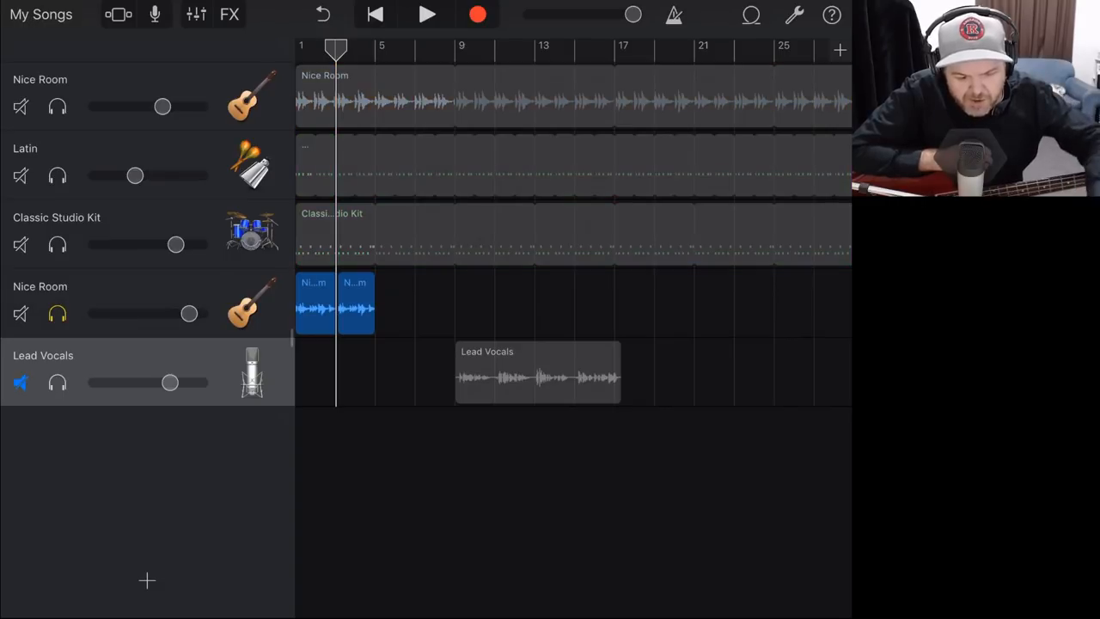
click(427, 15)
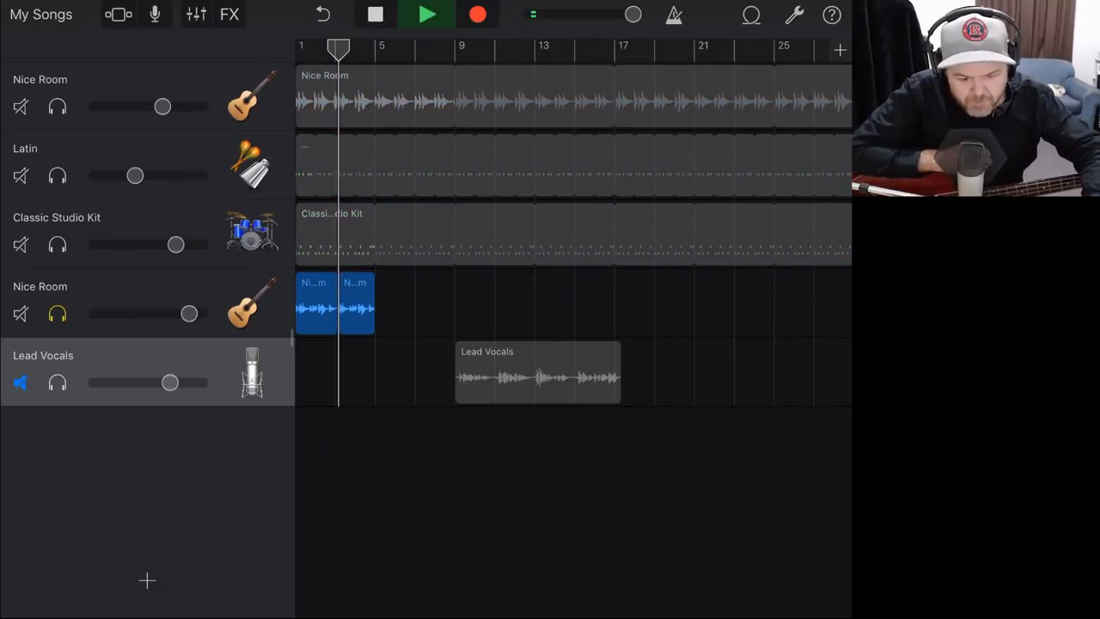
click(427, 15)
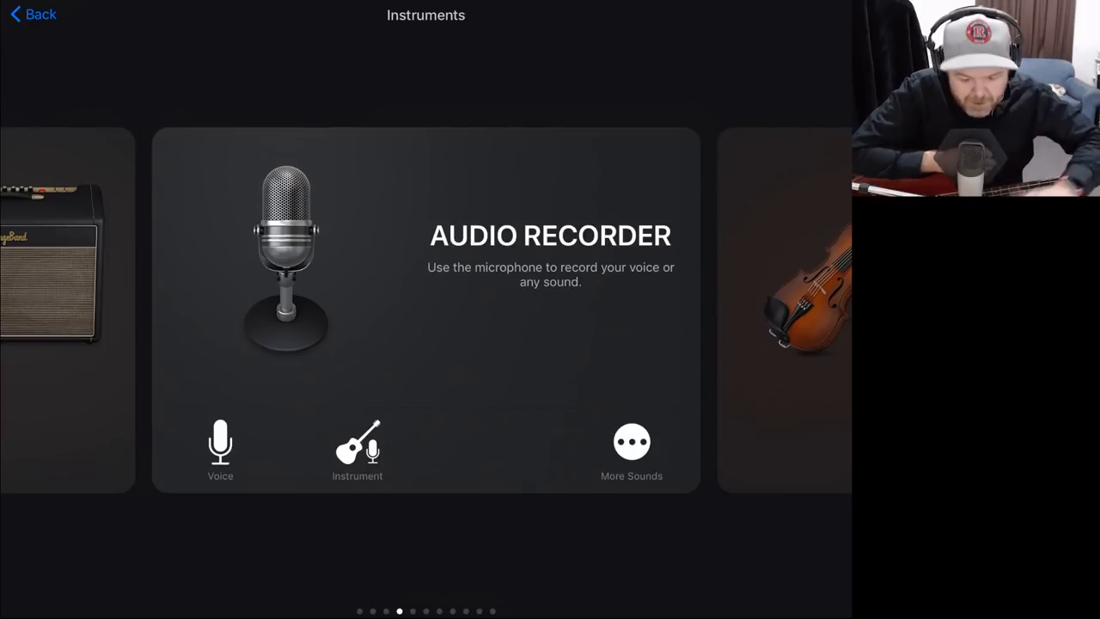
Step: Add an Audio Recorder track using the Fun > Clean sound
click(632, 440)
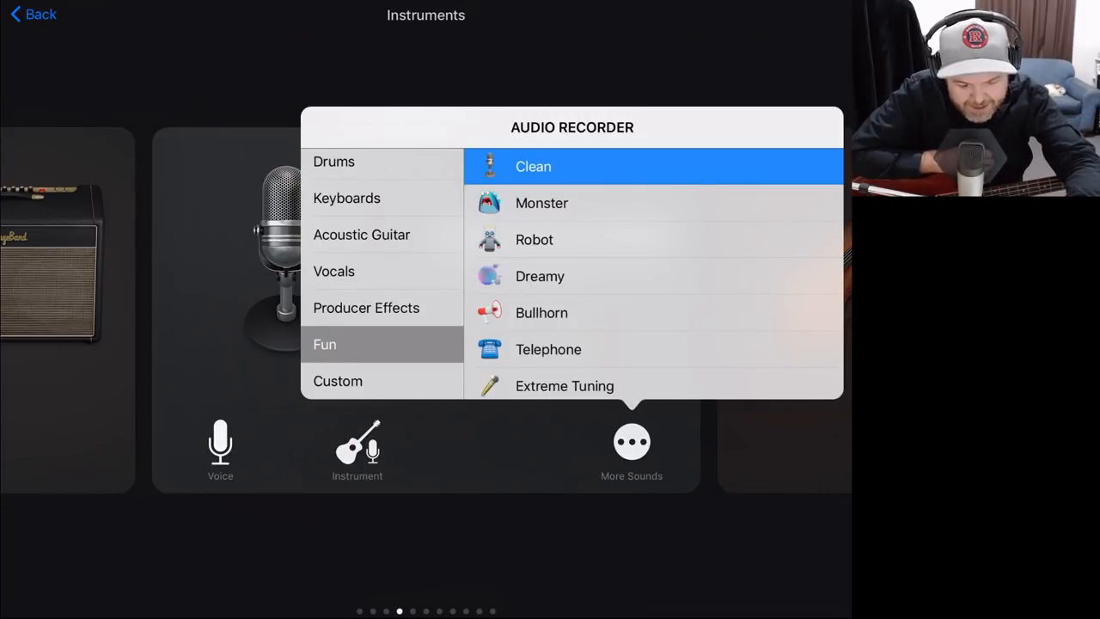
click(533, 166)
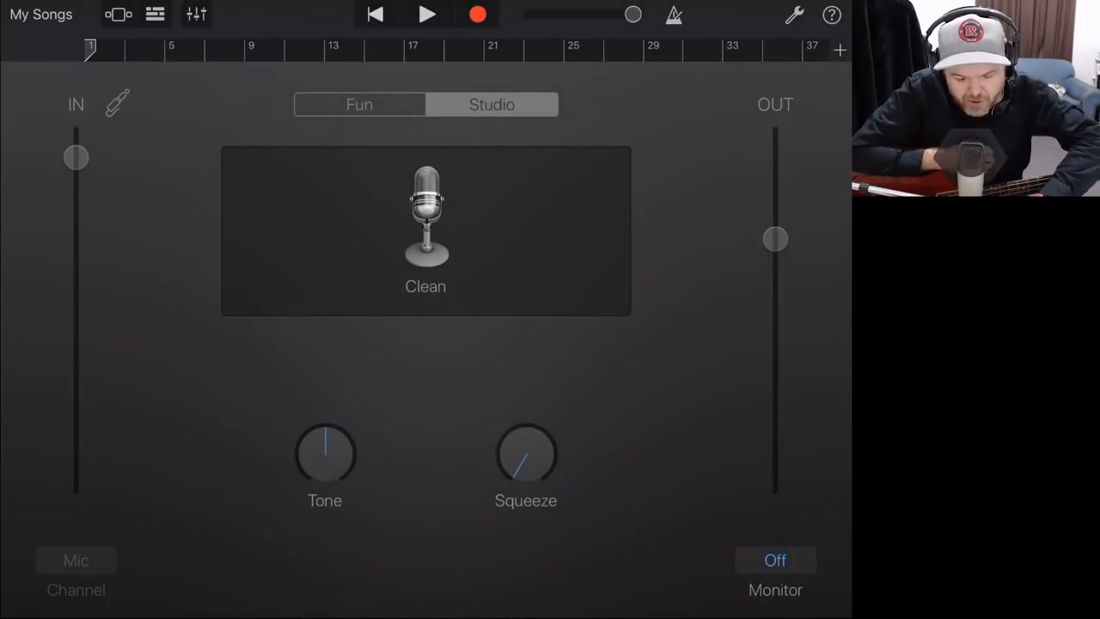
Step: Turn monitoring On, raise the IN level near the top, and show Track Controls
click(775, 559)
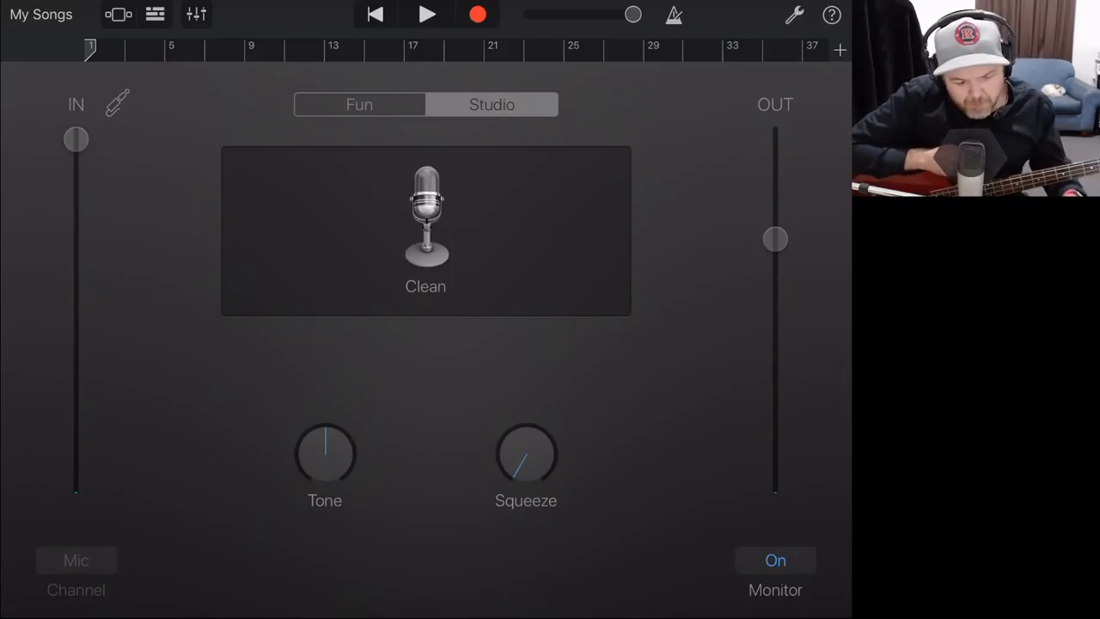
drag(76, 139, 75, 319)
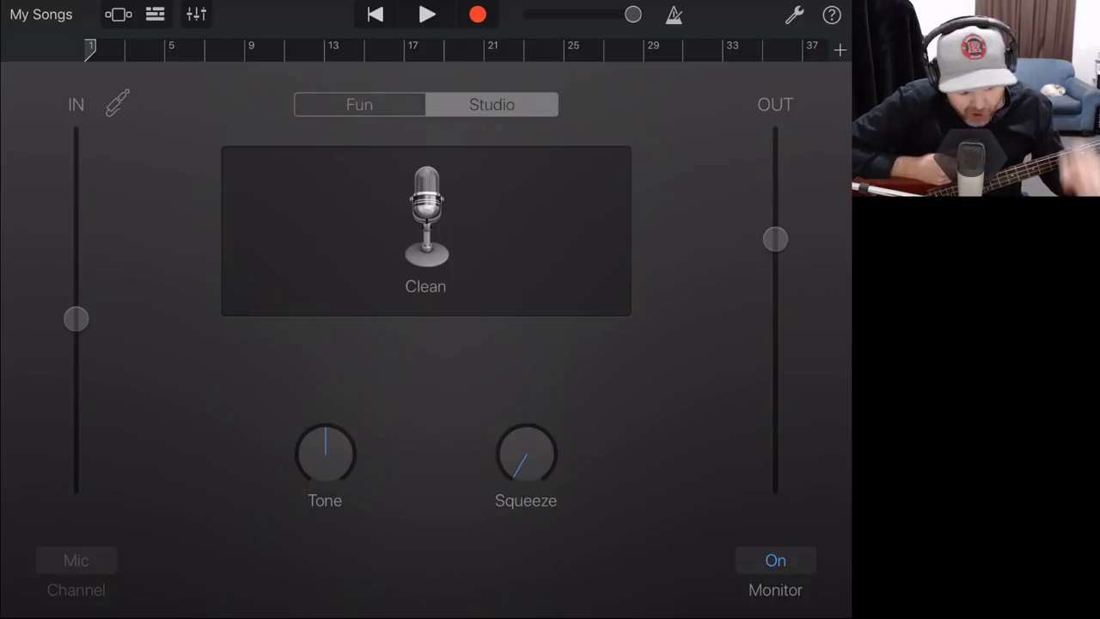
drag(75, 318, 75, 138)
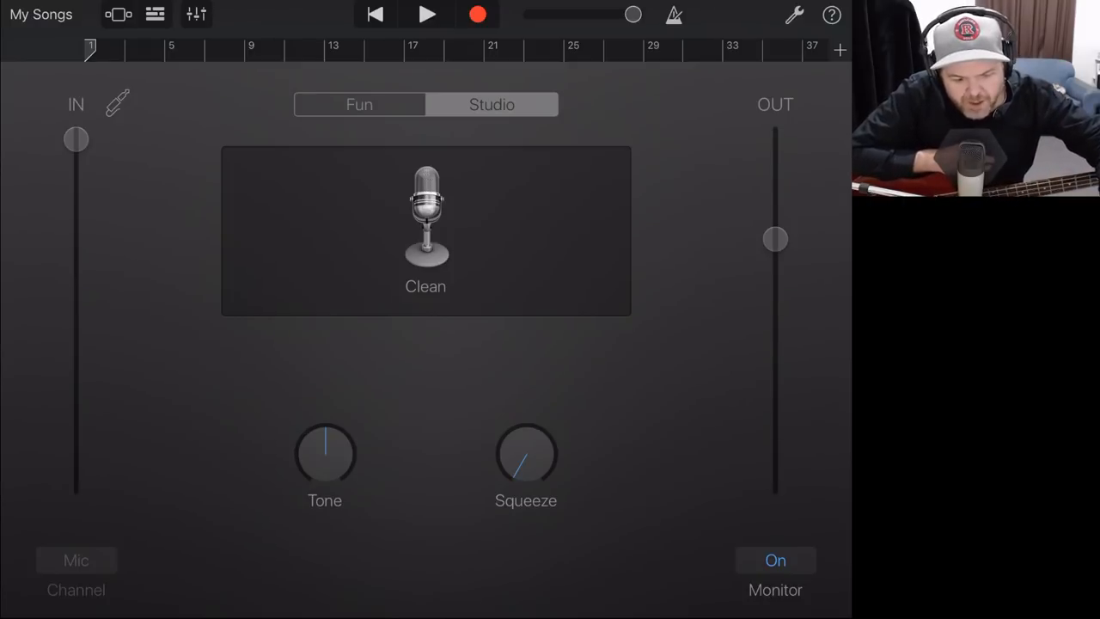
click(196, 14)
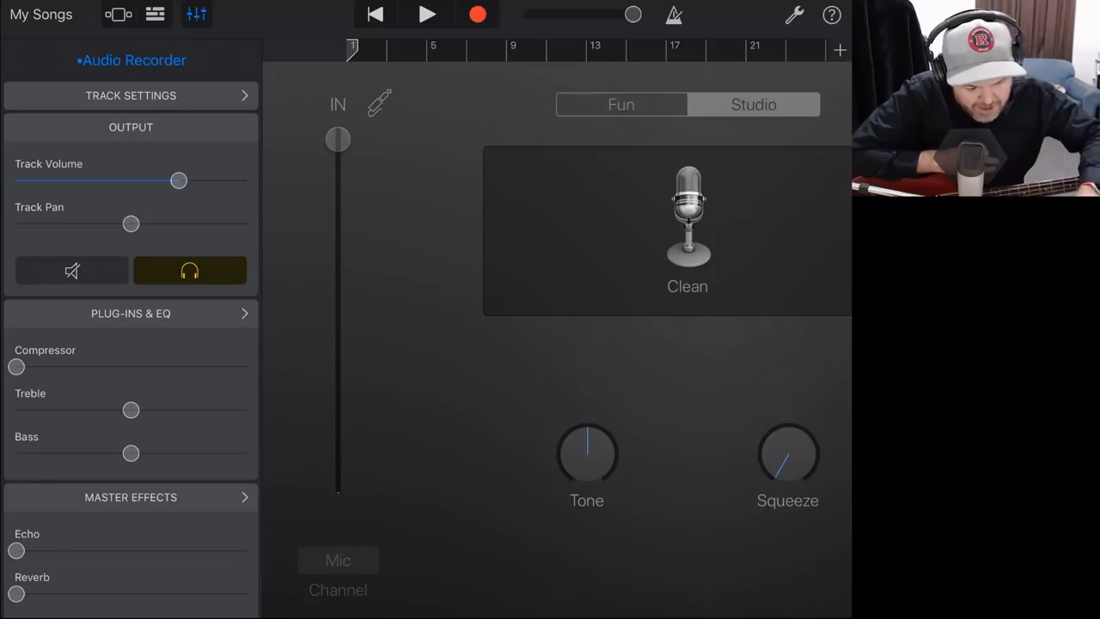
Step: Insert the STARK Audio Unit Extension into an empty slot after Effect EQ
click(131, 313)
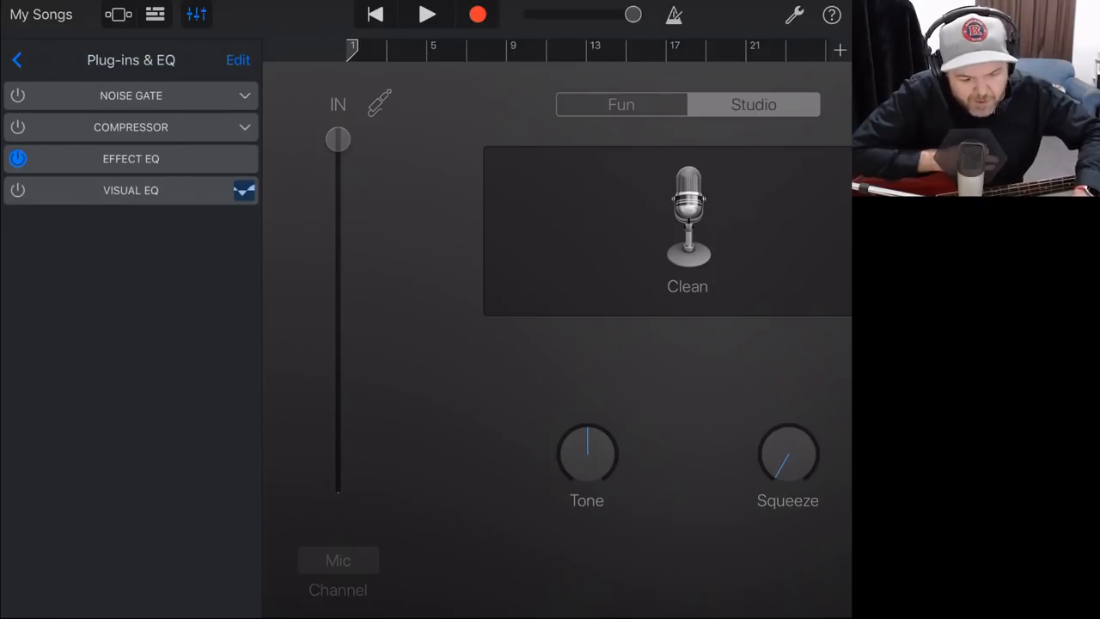
click(238, 59)
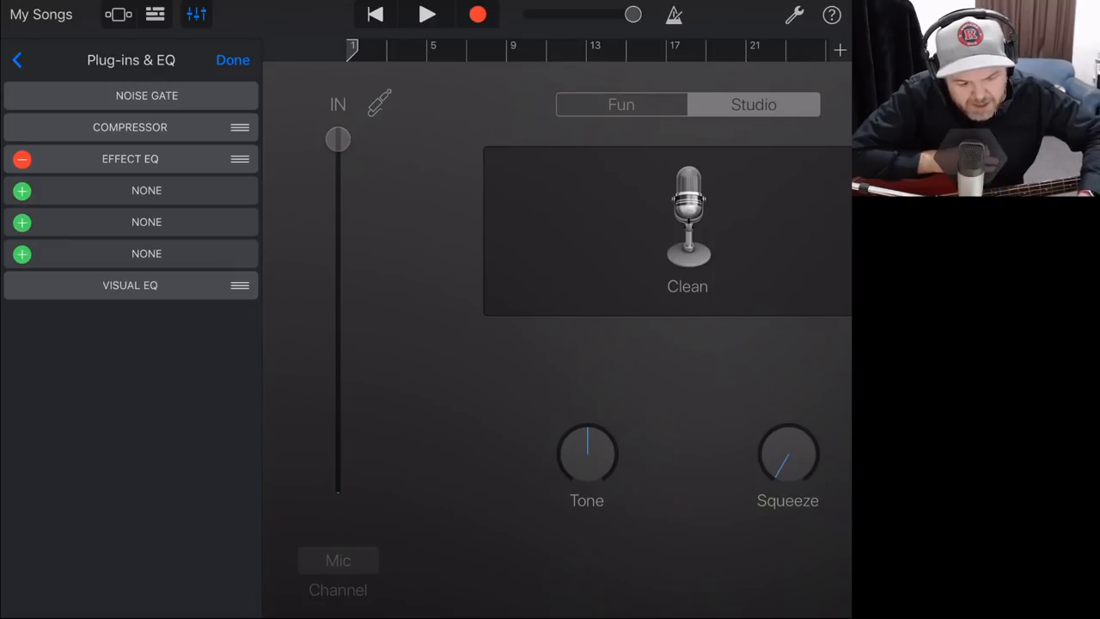
click(146, 190)
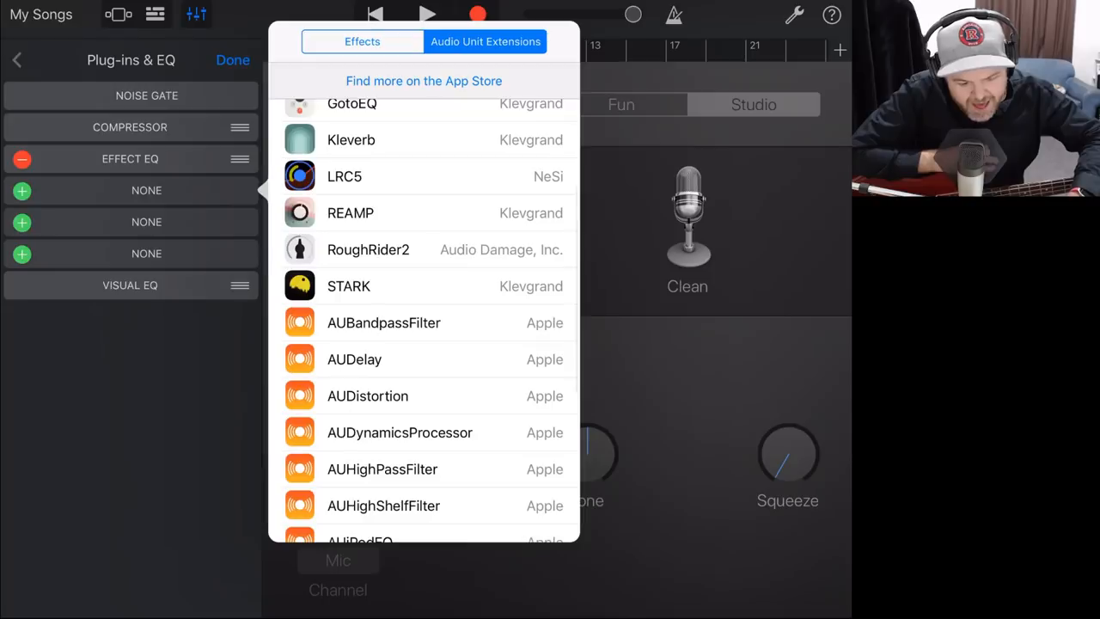
click(348, 285)
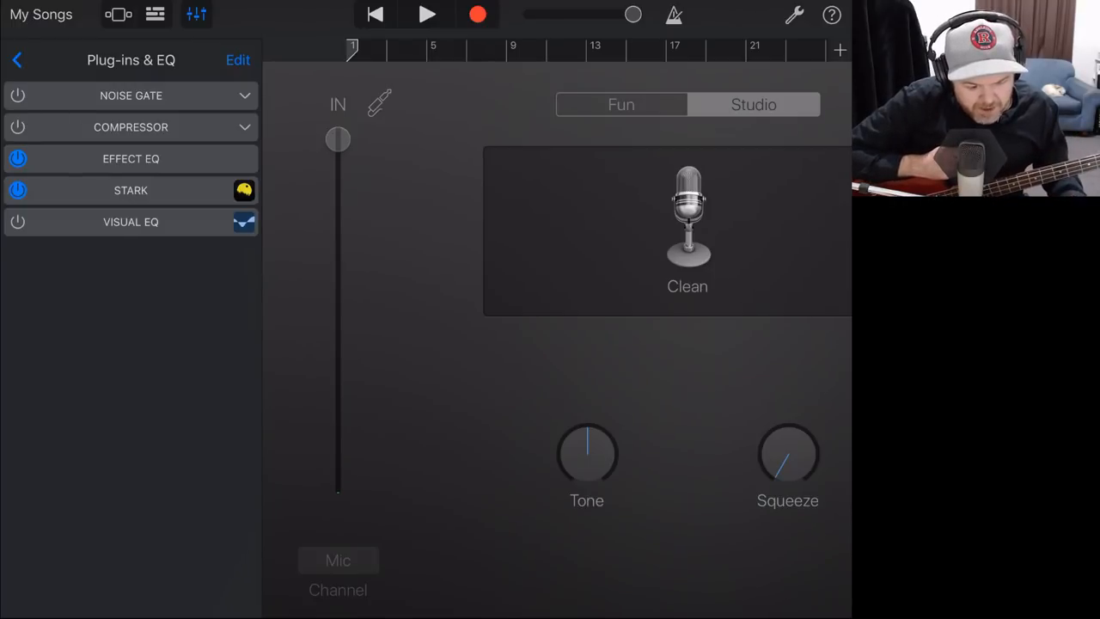
click(131, 190)
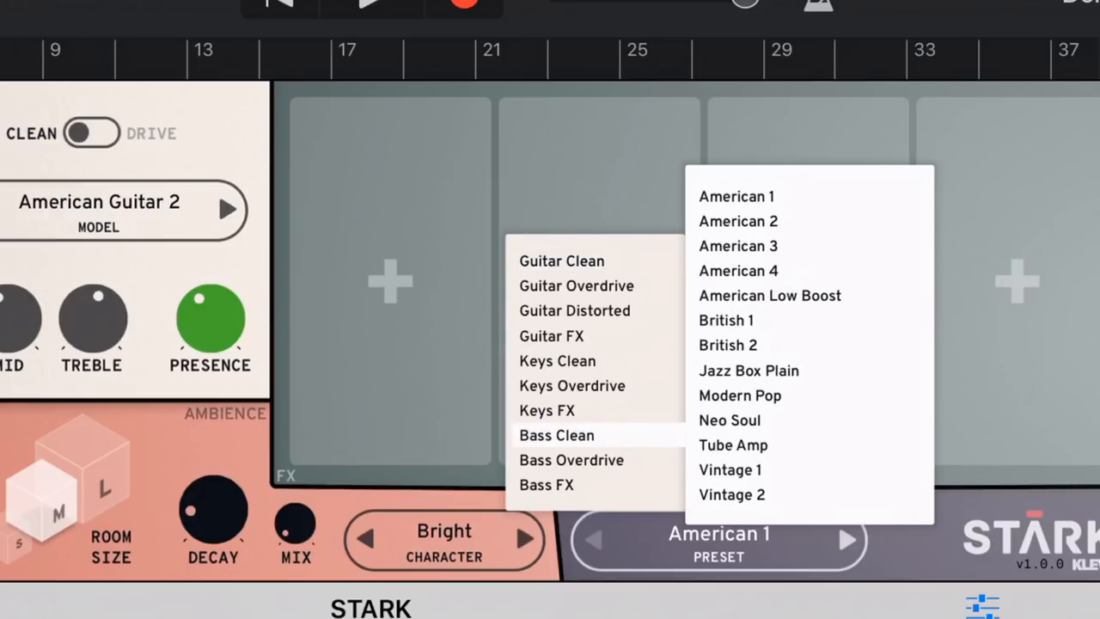
Step: Try STARK Bass Clean presets American 1 and British 2, then load Jazz Box Plain
click(556, 434)
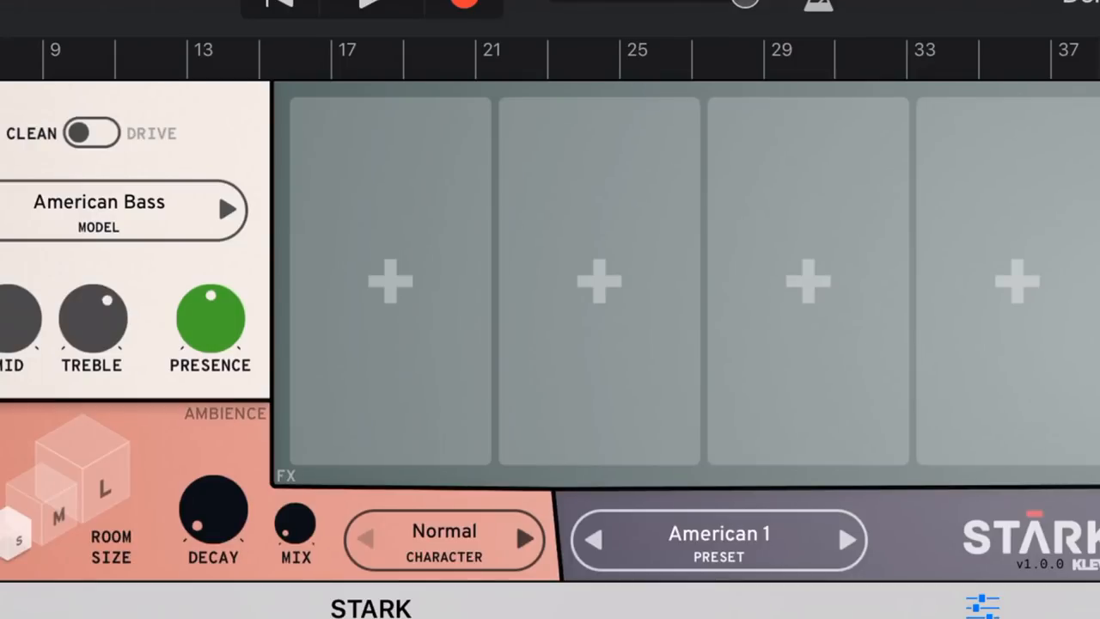
click(719, 533)
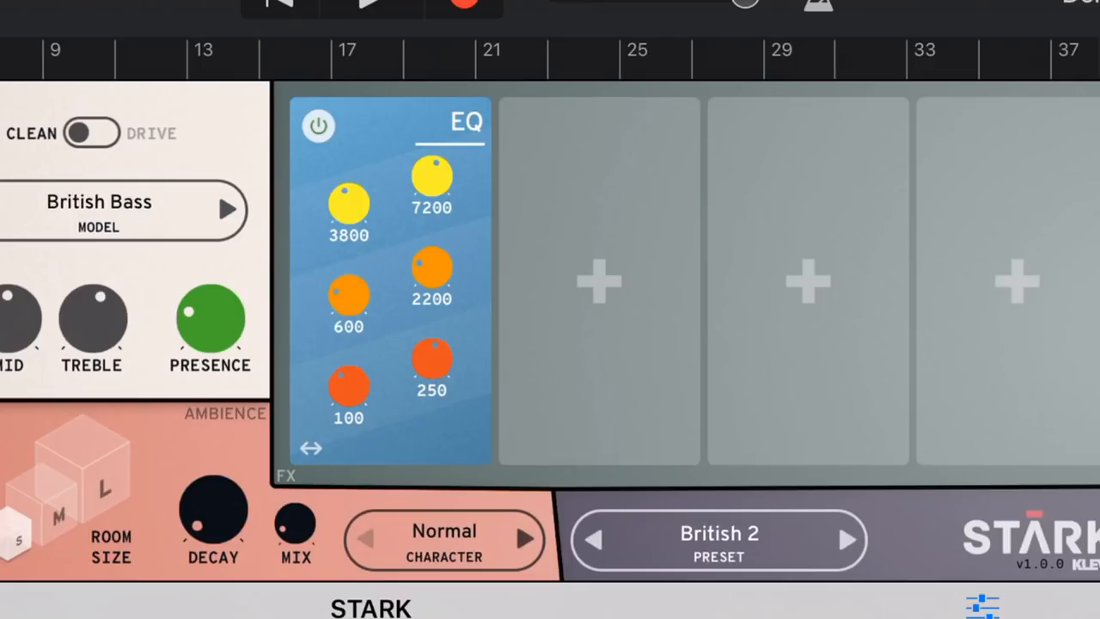
click(720, 540)
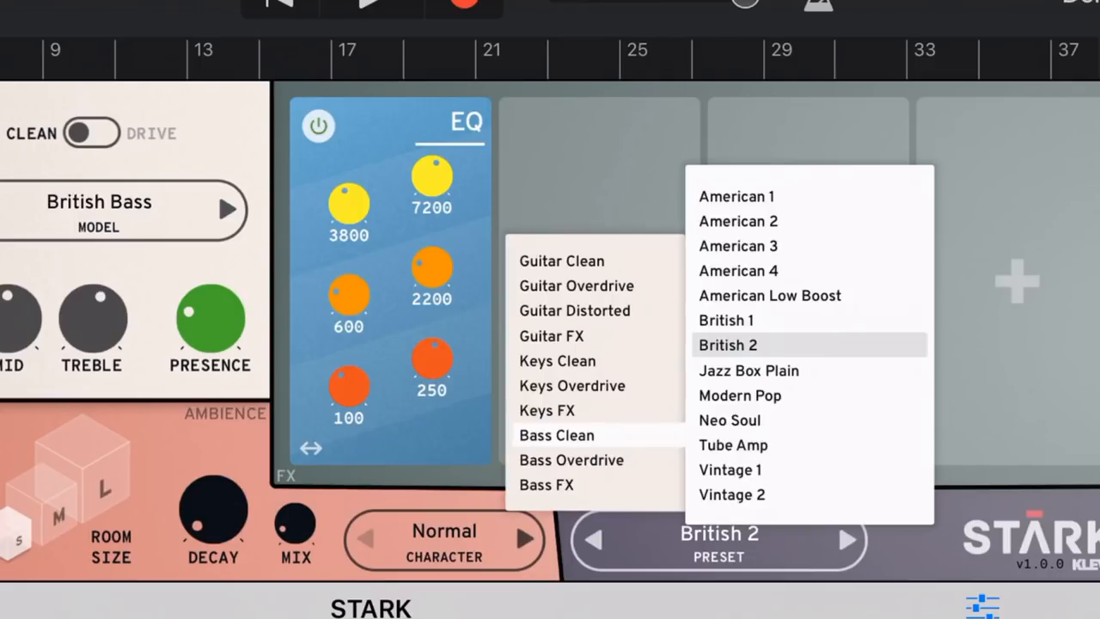
click(749, 370)
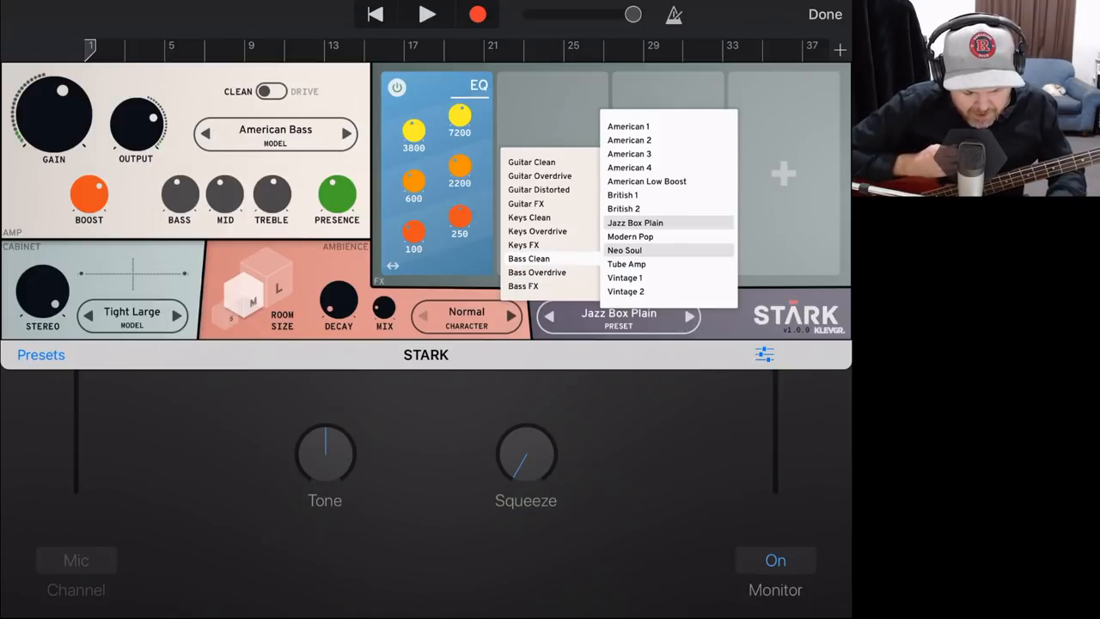
click(624, 250)
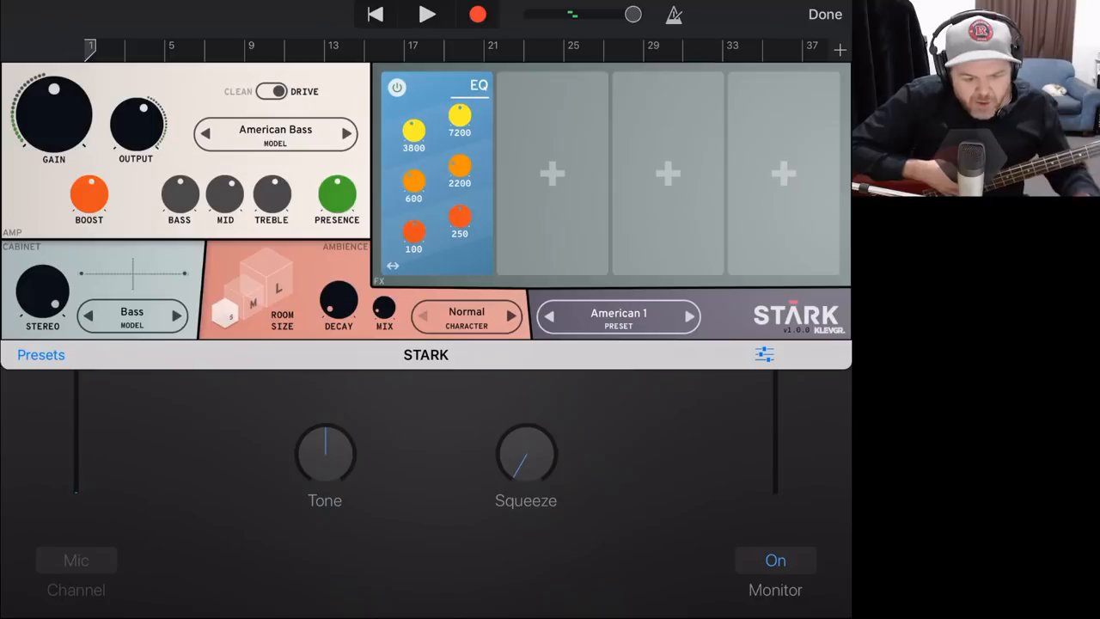
Step: Toggle the Heavy Lows amp back to clean and turn a tone knob
click(276, 92)
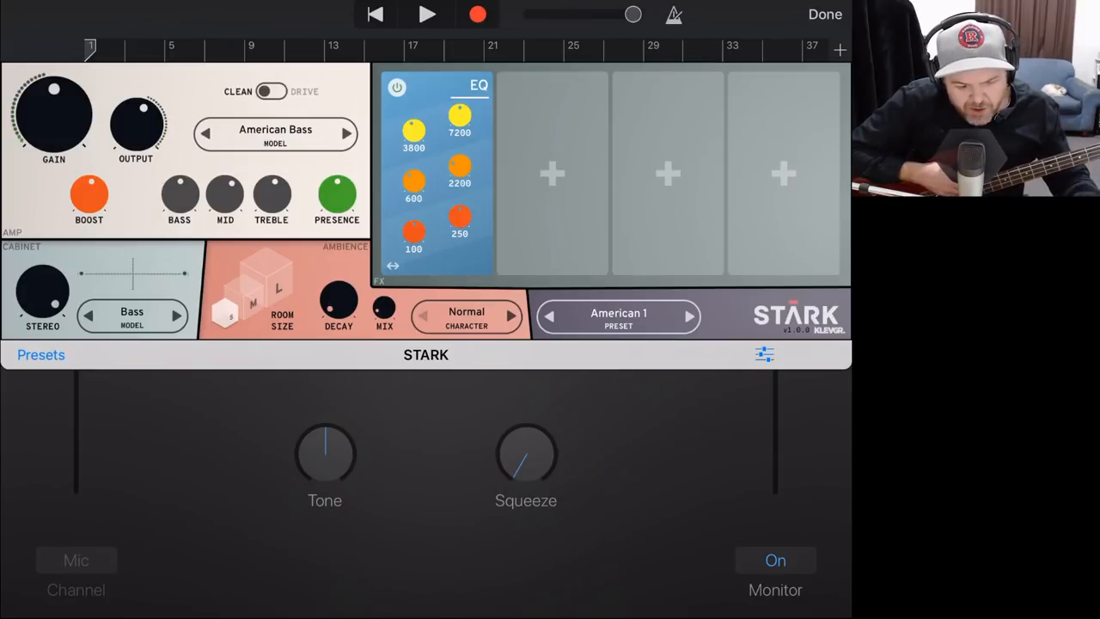
click(271, 92)
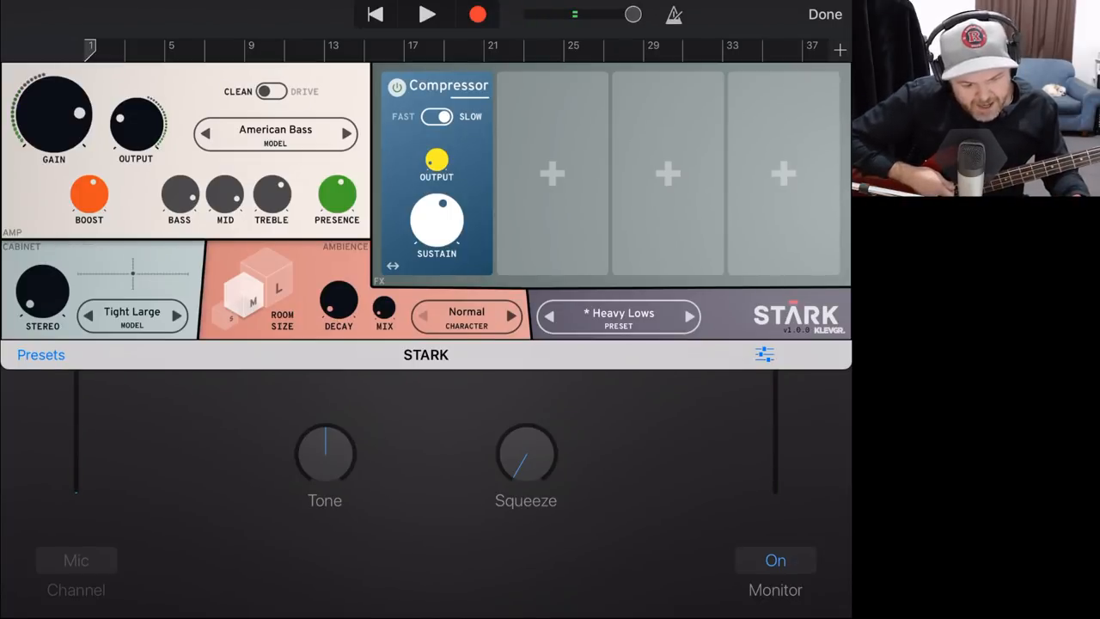
drag(53, 116, 78, 94)
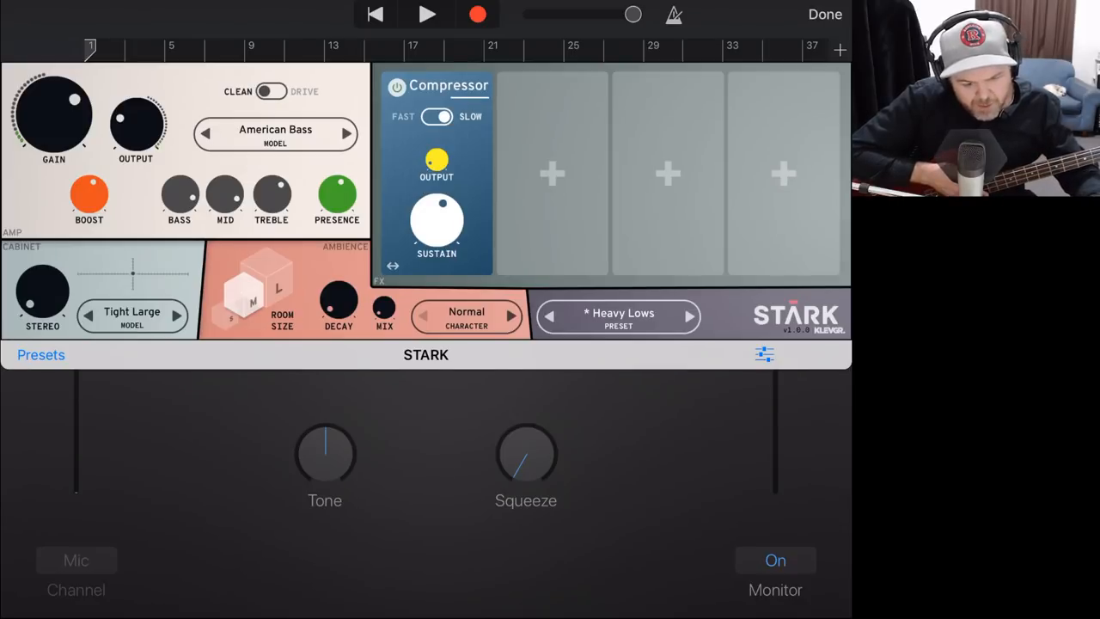
Step: Flip the STARK amp to DRIVE and show the empty saved-presets panel
click(270, 91)
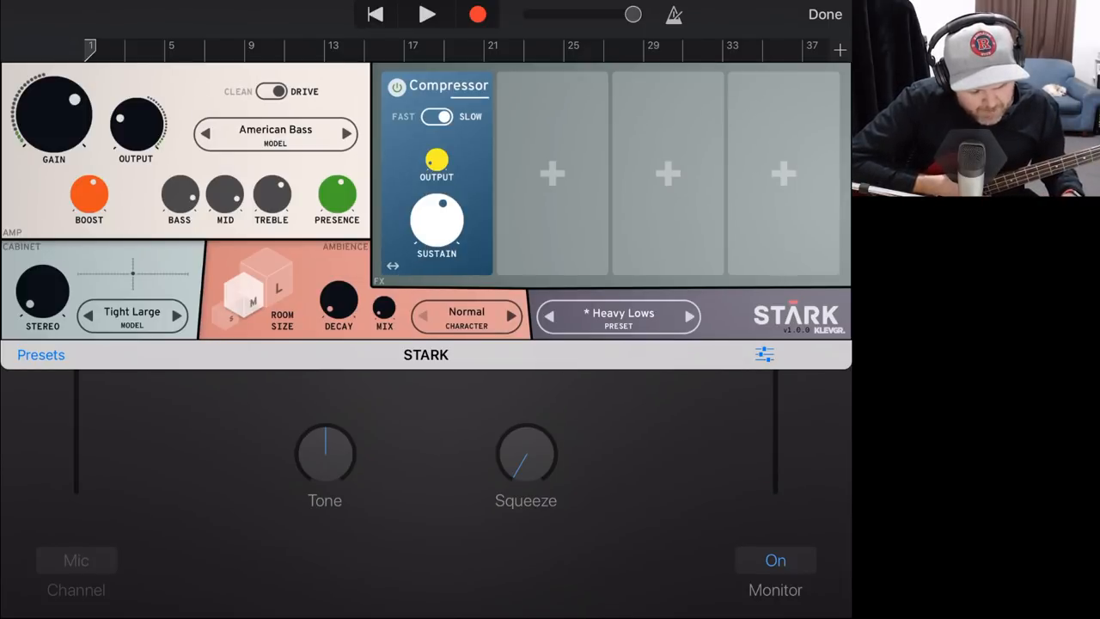
click(40, 354)
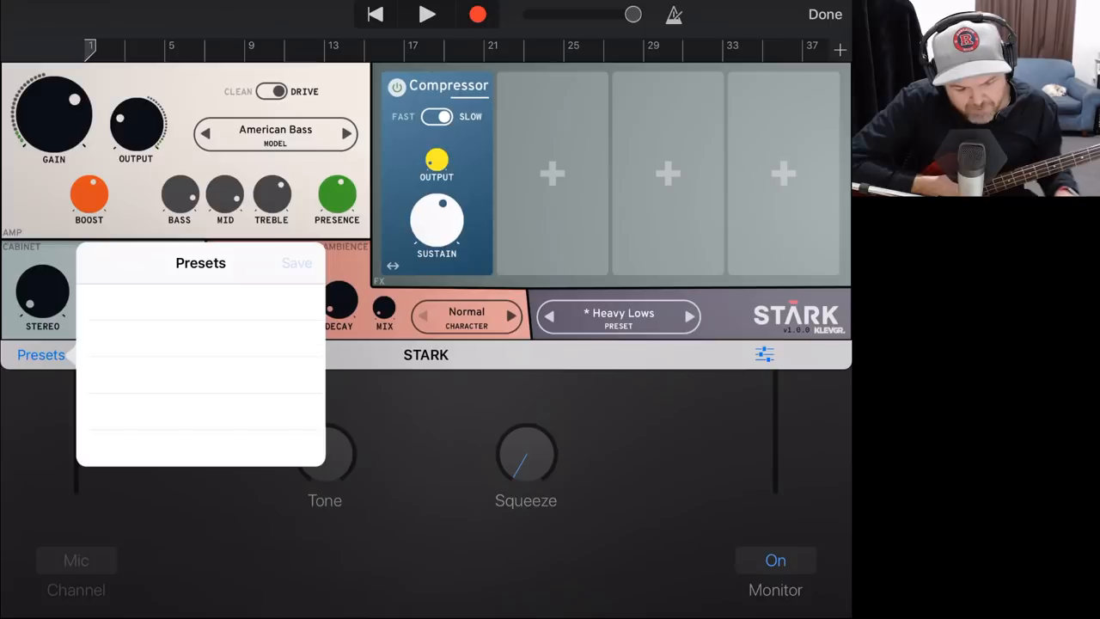
Step: Save the current STARK drive settings as a preset named 'Low Pete'
click(296, 263)
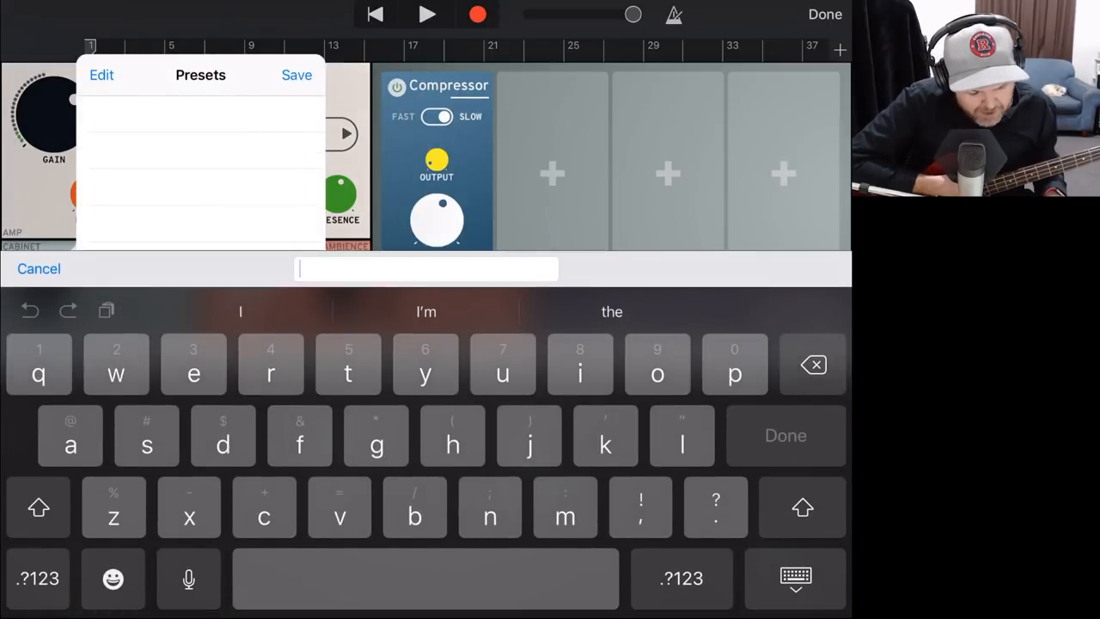
click(38, 507)
text(Low P)
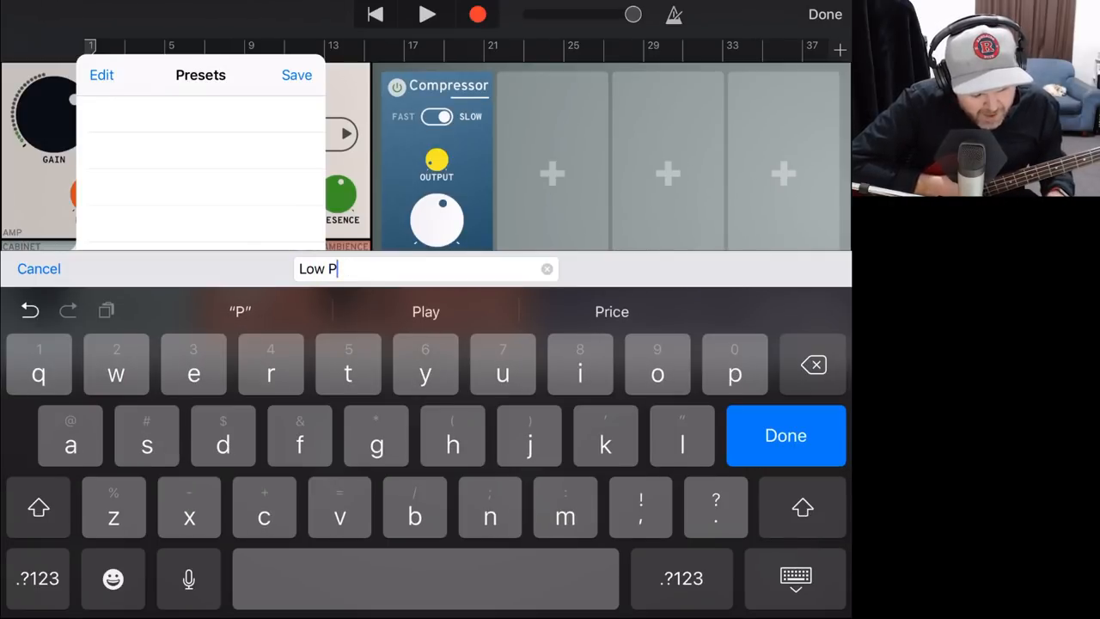
click(785, 435)
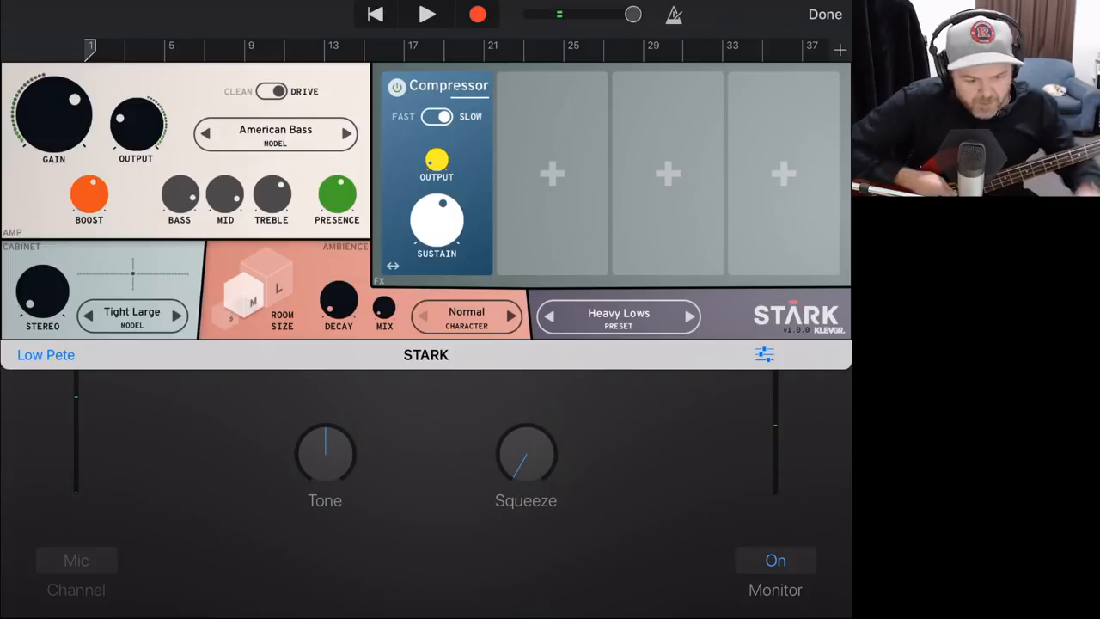
Step: Close the STARK window to return to the track's plug-in list
click(276, 91)
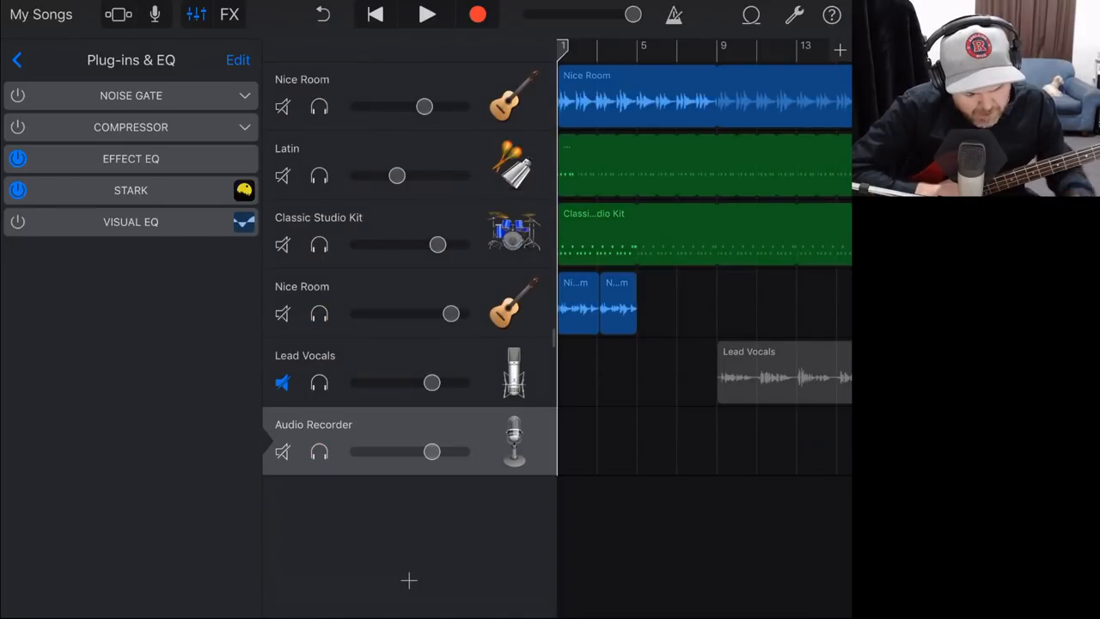
Step: Record a bass take on the Audio Recorder track through STARK
click(282, 106)
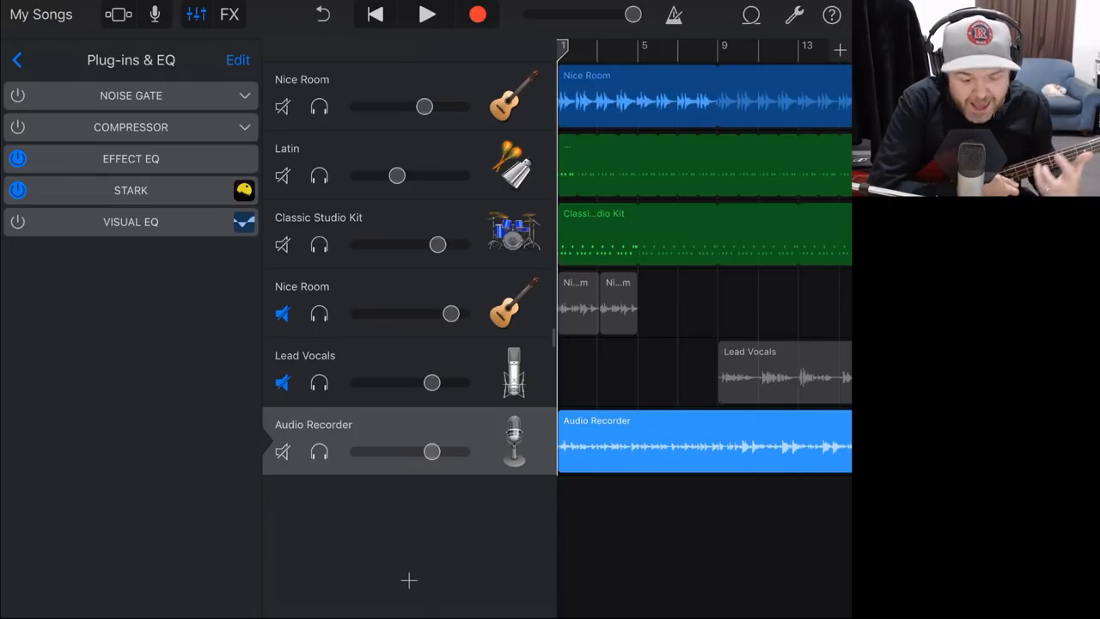
Step: Start and stop playback of the new bass recording with the full song
click(427, 14)
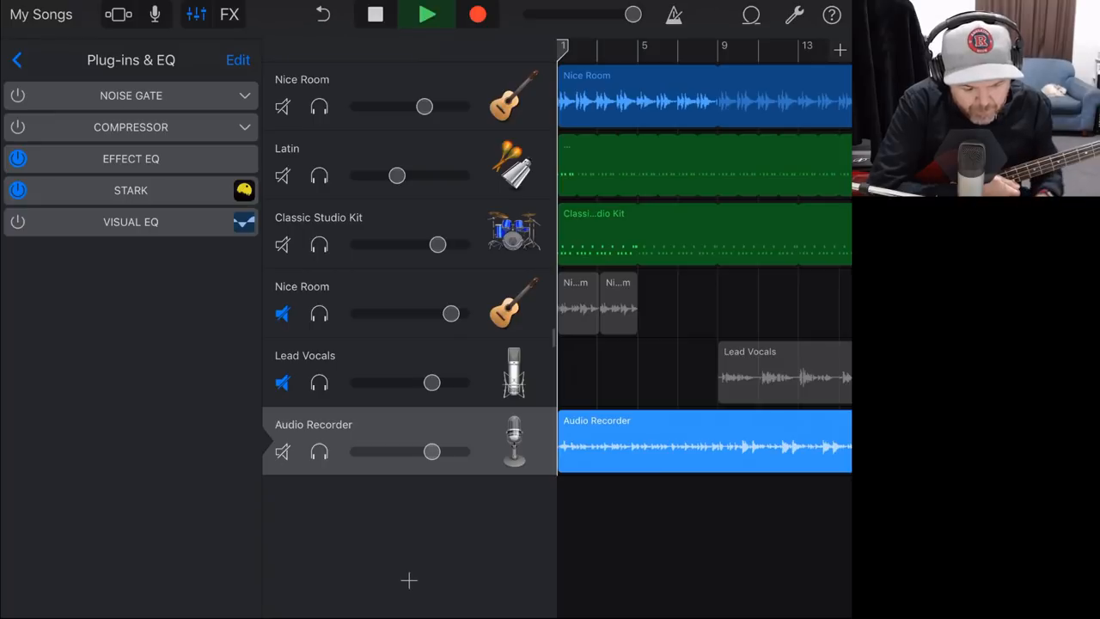
click(427, 14)
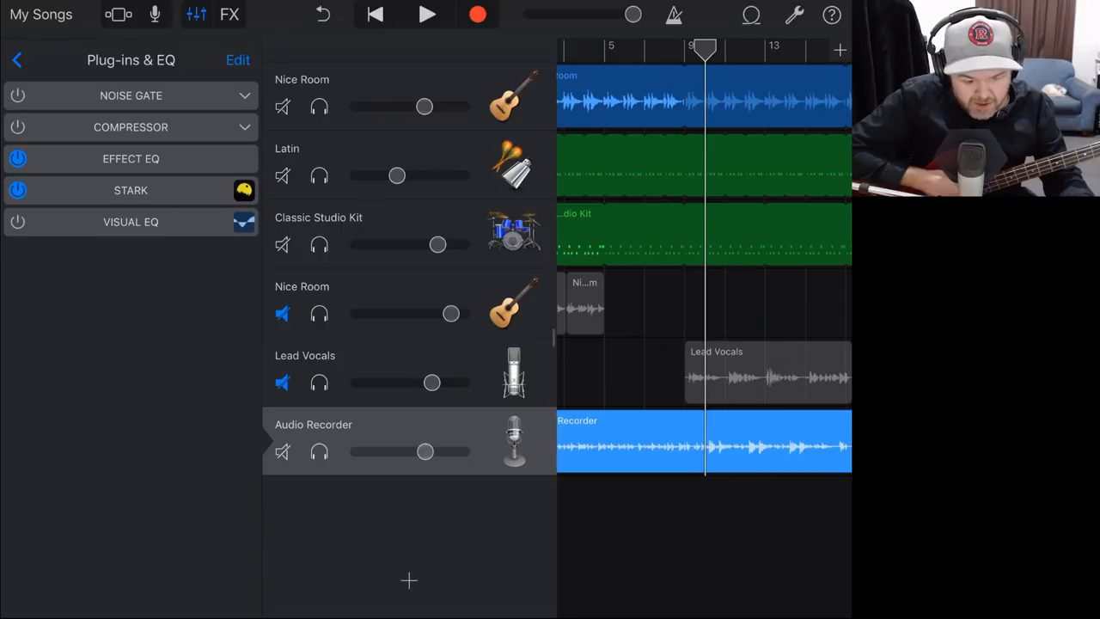
Step: Play the soloed Audio Recorder bass take alone, then stop and open the instrument browser
click(427, 14)
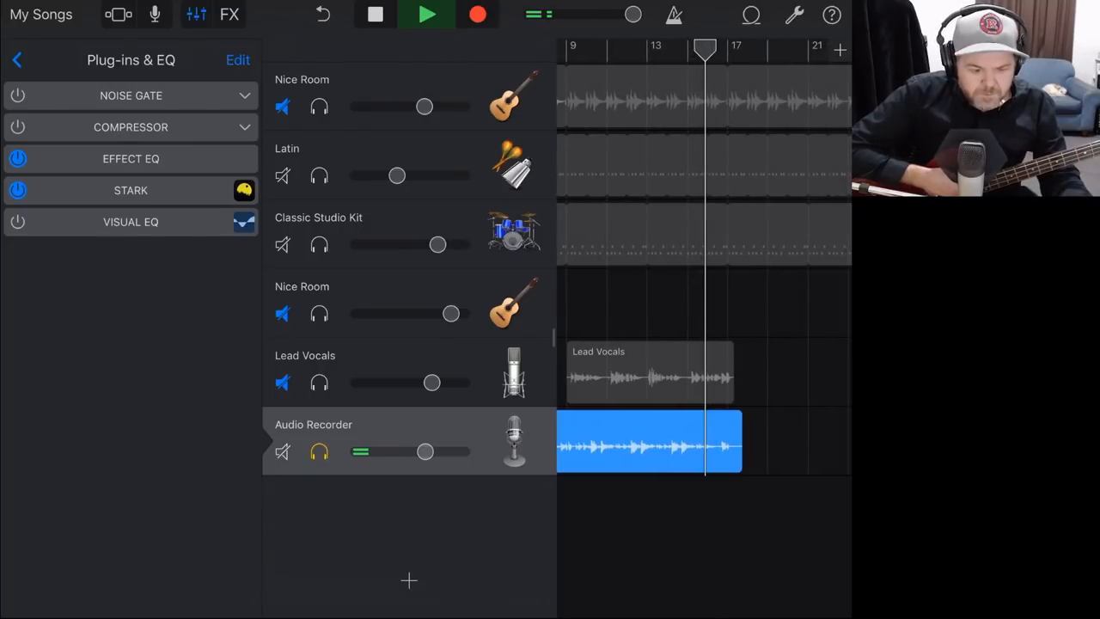
click(427, 14)
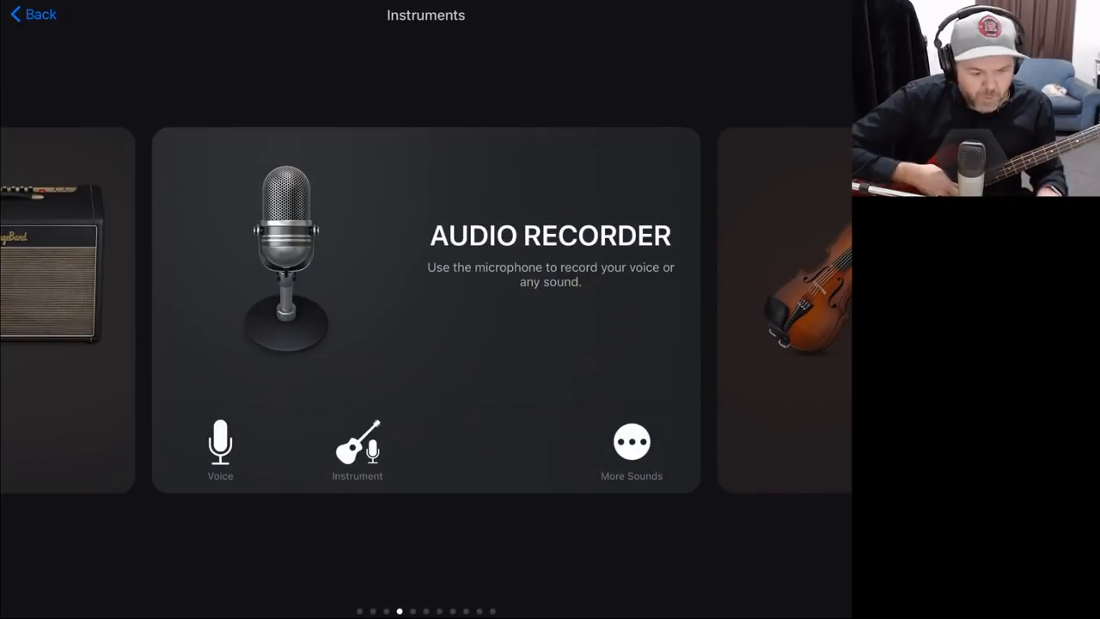
Step: Create a bass amp track and choose Generation Bass from the Distorted amp list
scroll(left, 3)
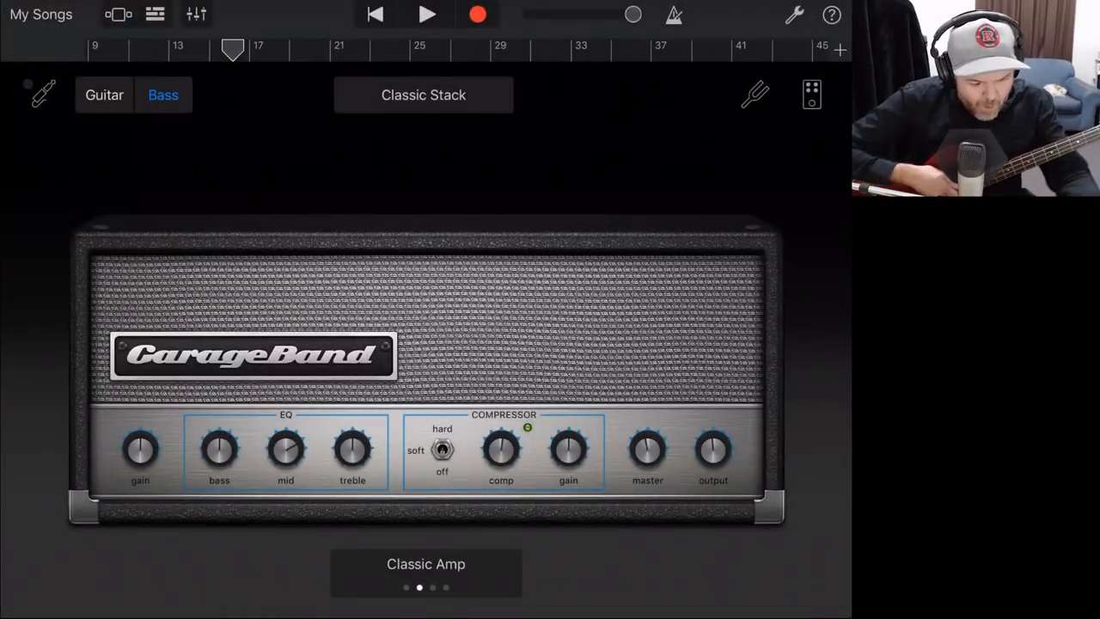
click(423, 95)
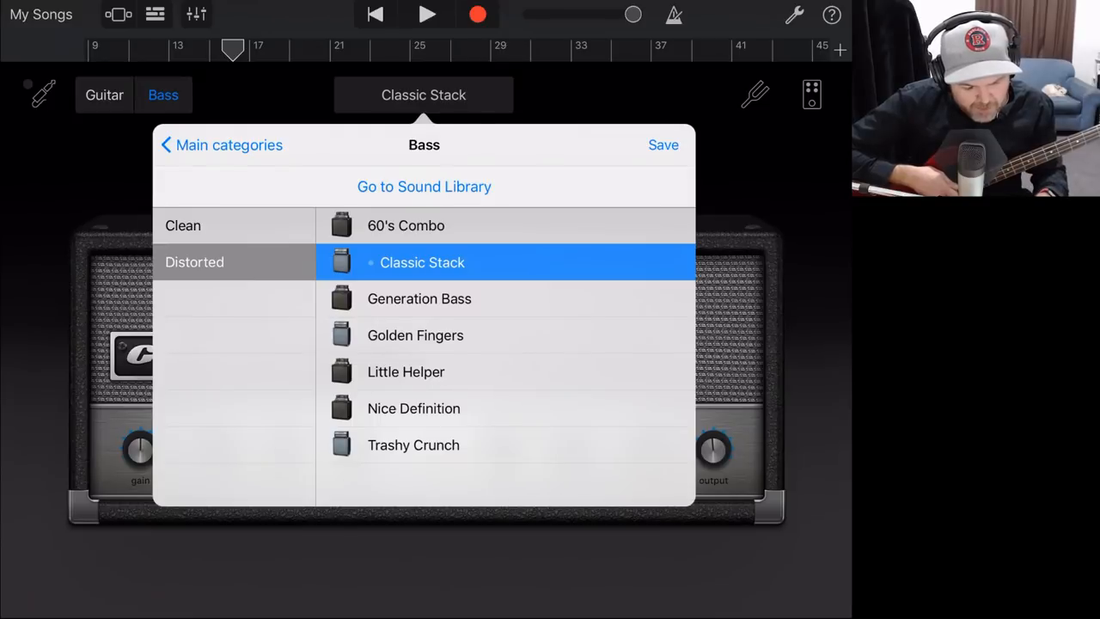
click(419, 298)
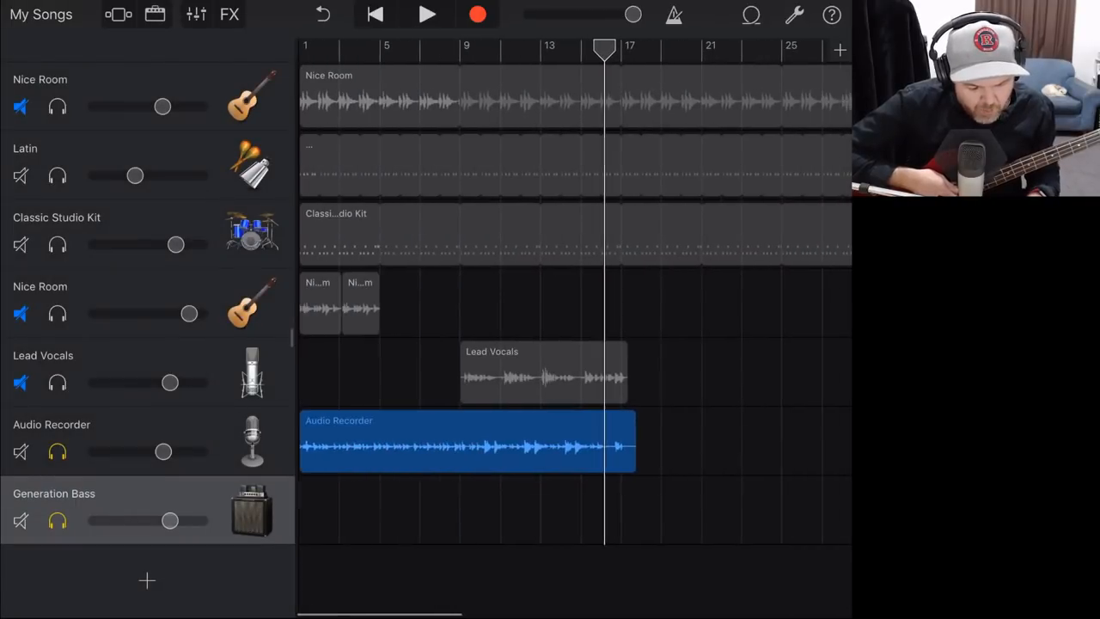
Step: Paste the bass region onto Generation Bass; solo Latin, Classic Studio Kit and Audio Recorder
click(464, 442)
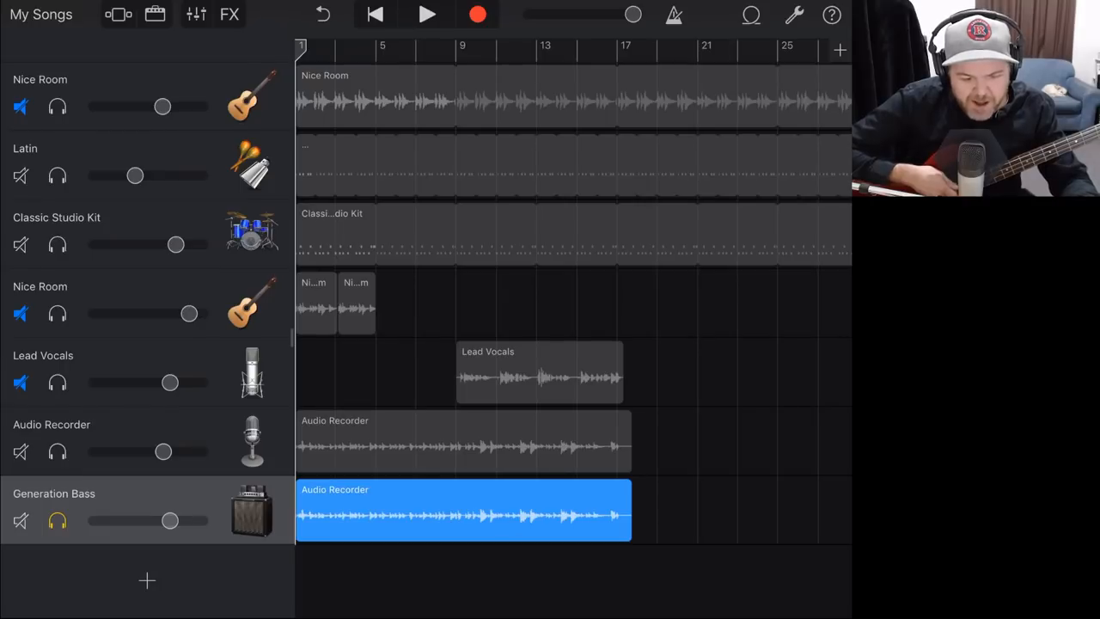
click(427, 15)
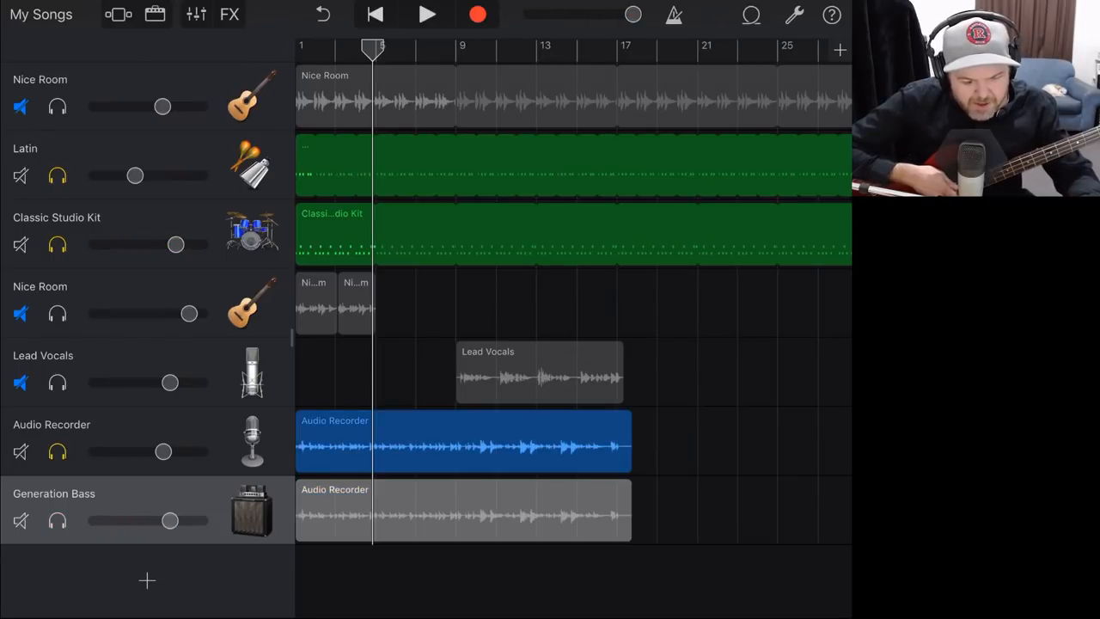
Step: Play and stop the soloed STARK bass with percussion and drums, then select its track
click(427, 14)
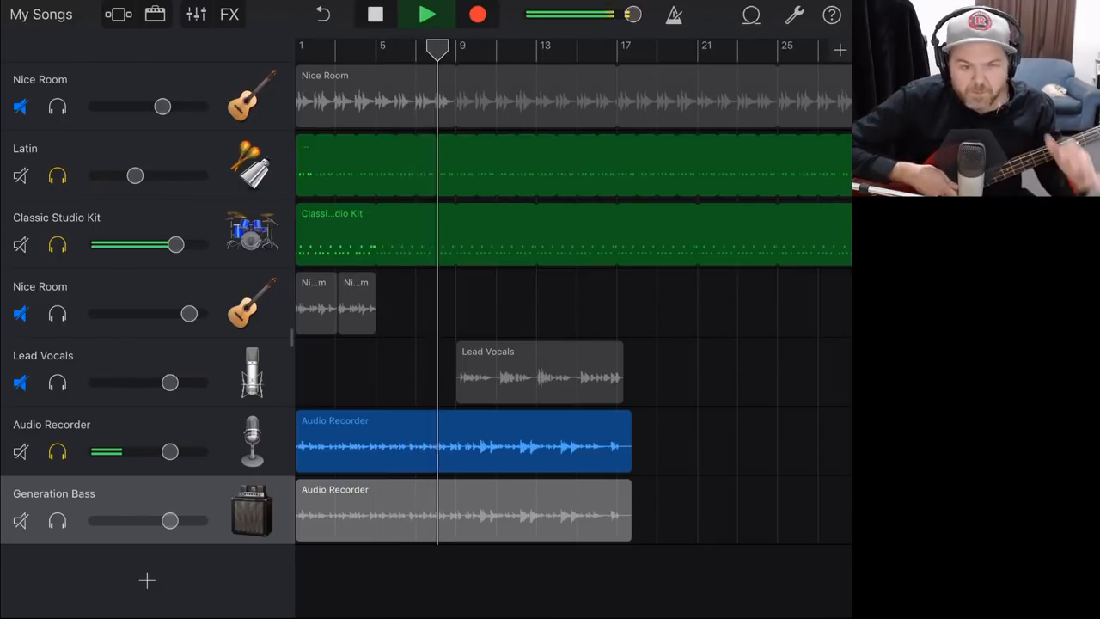
click(427, 15)
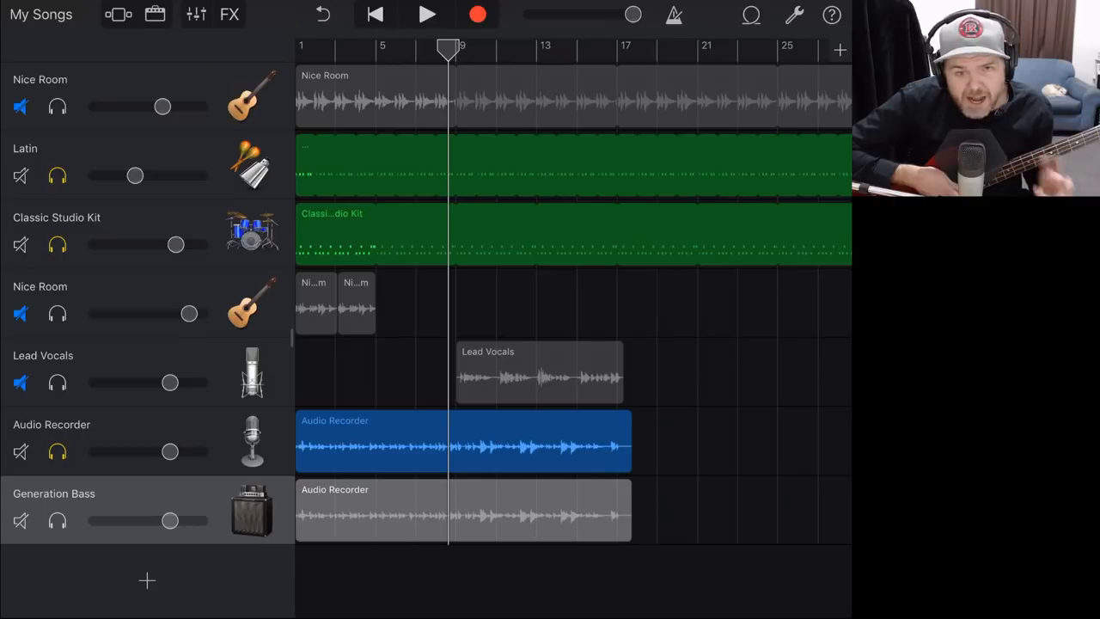
click(463, 442)
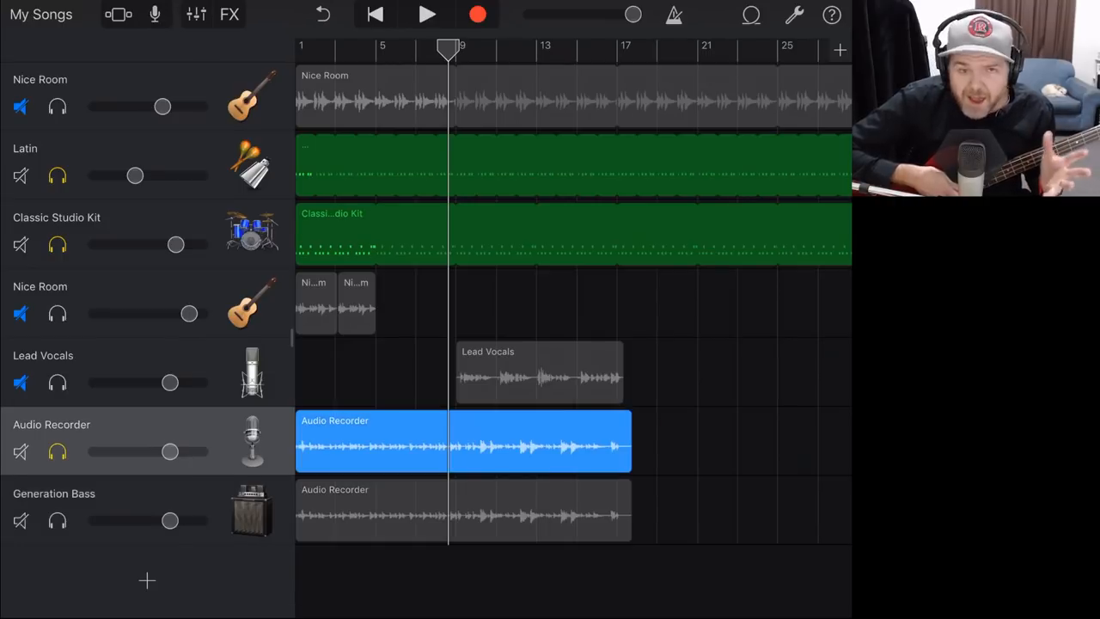